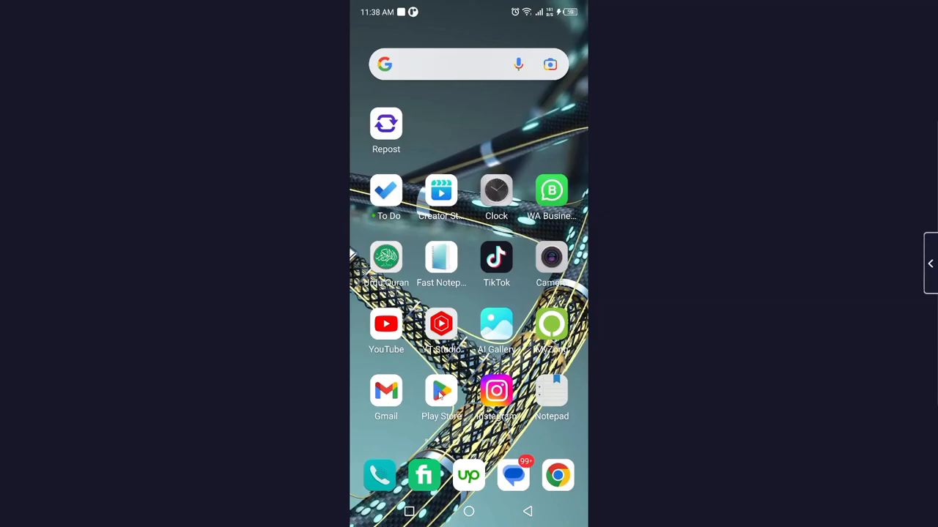
Find Instagram in the Play Store, update it to the latest version, and launch it
click(468, 64)
text(i)
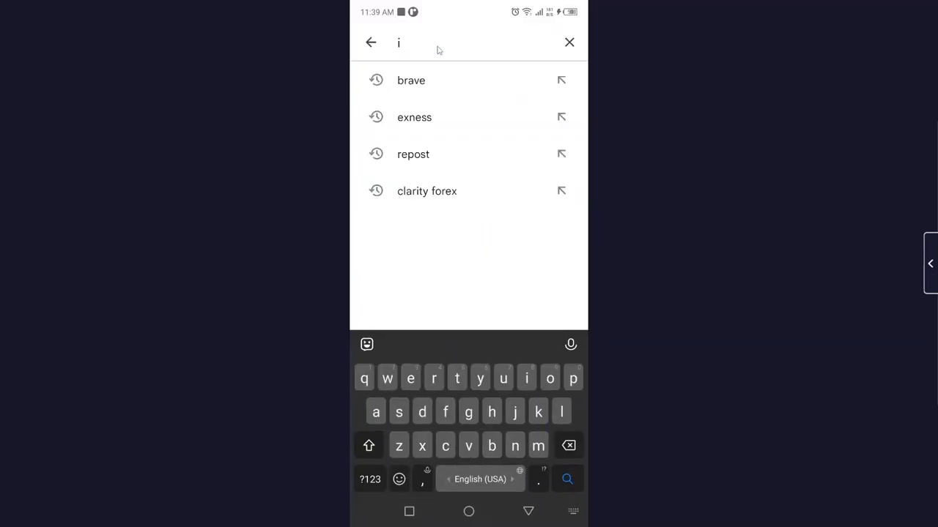
text(nstagram)
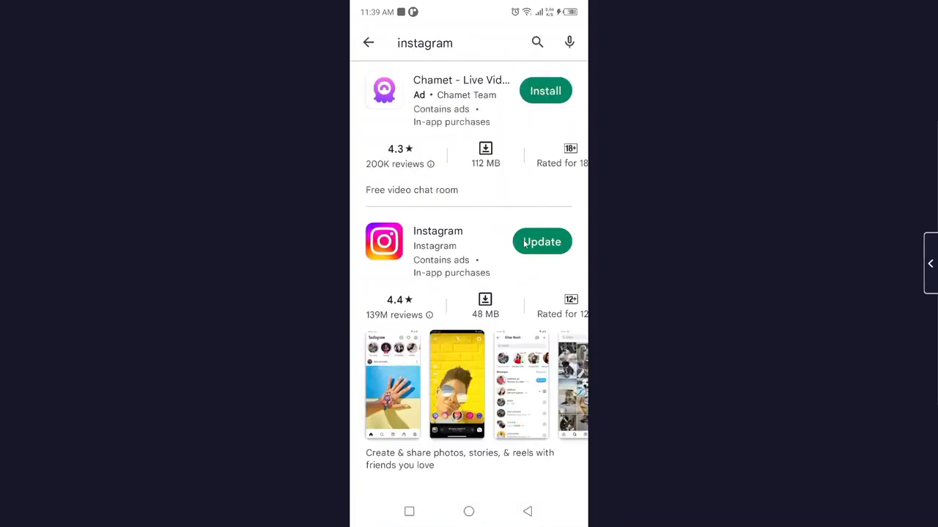
click(542, 241)
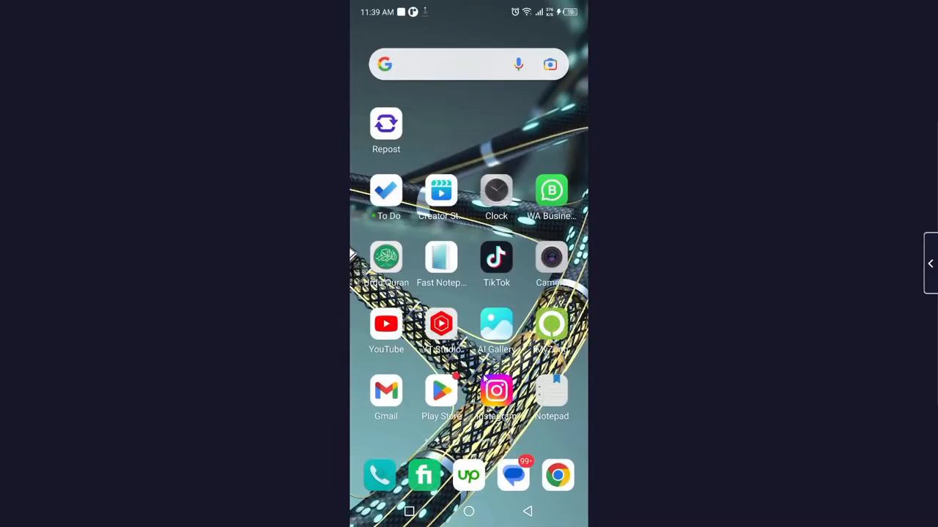
click(495, 389)
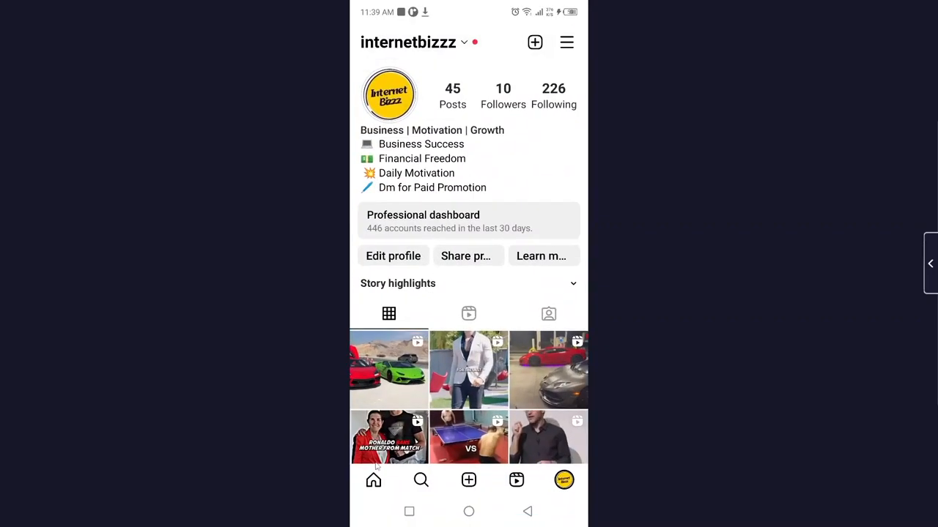
Search Instagram for 'mosseri' and open Adam Mosseri's verified profile
click(421, 480)
text(mosseri)
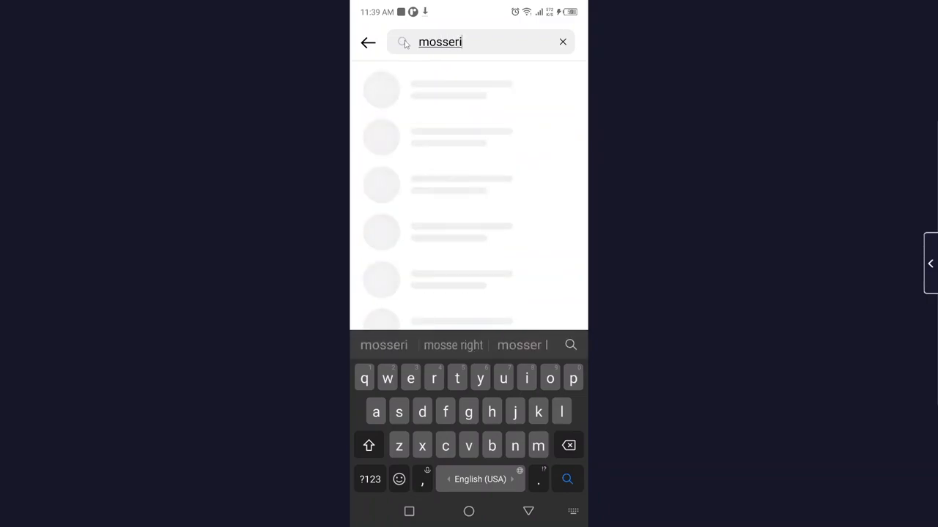
click(469, 88)
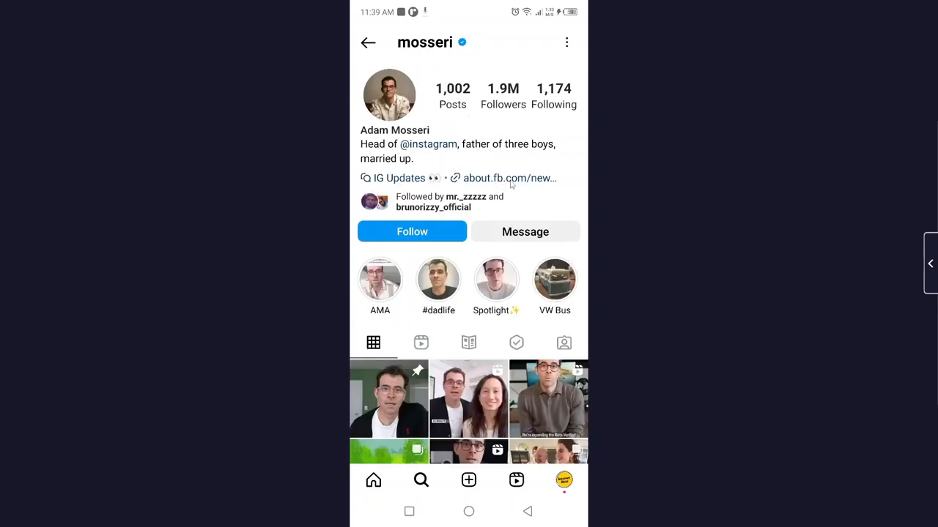
Read the about.fb.com 'Testing Meta Verified' article from the bio link, then return home
click(507, 179)
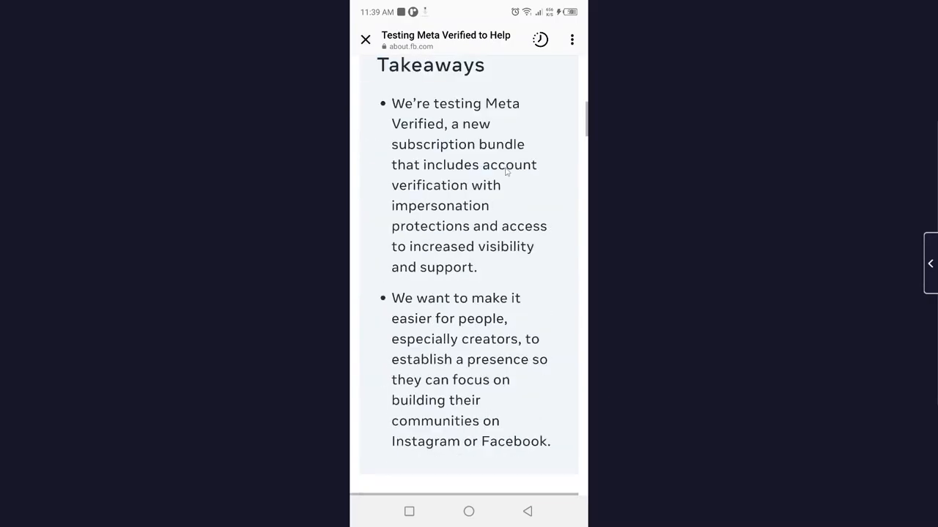
scroll(down, 3)
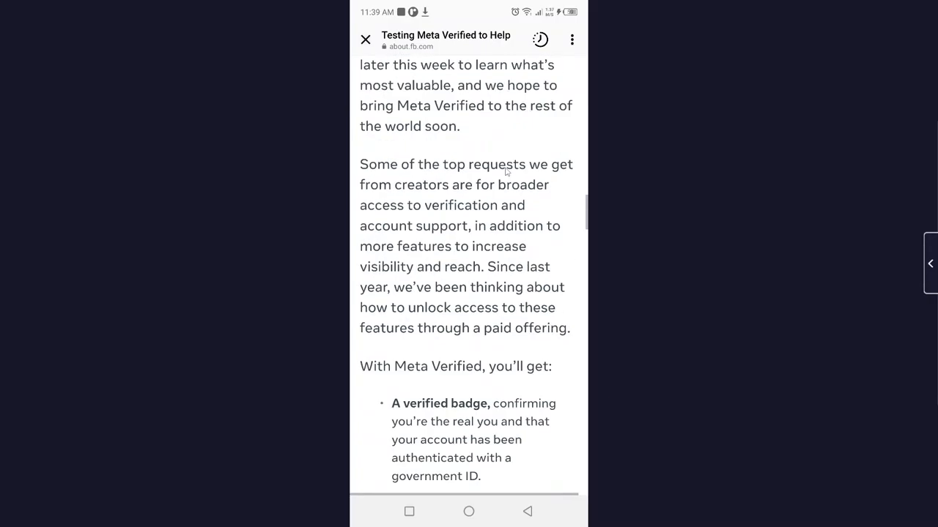
scroll(up, 3)
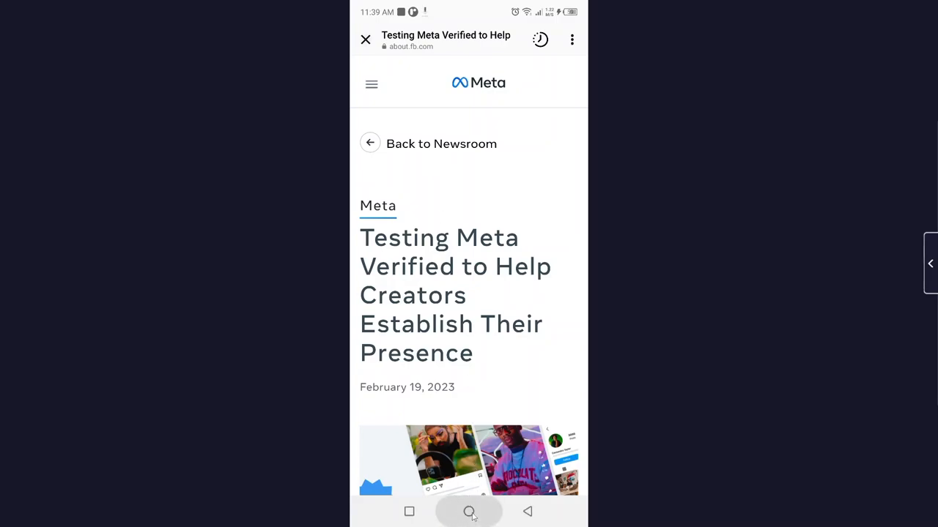
click(469, 511)
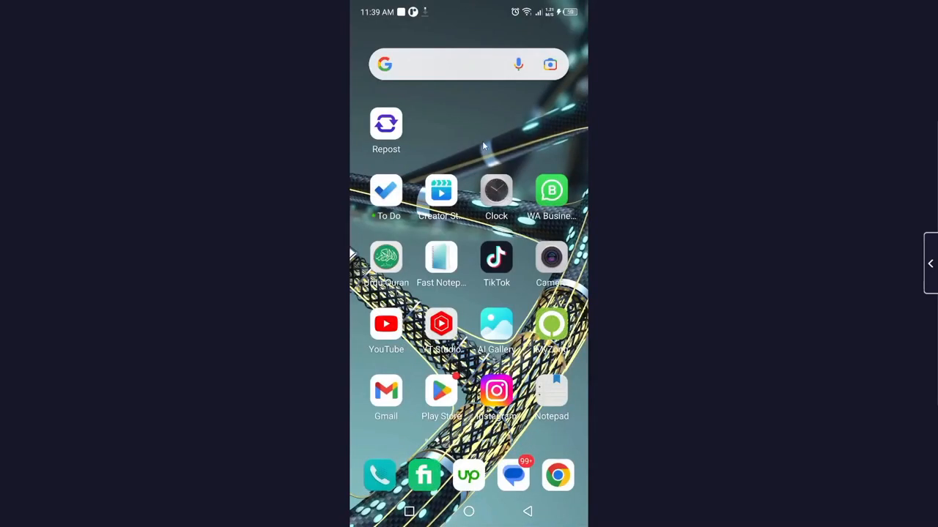